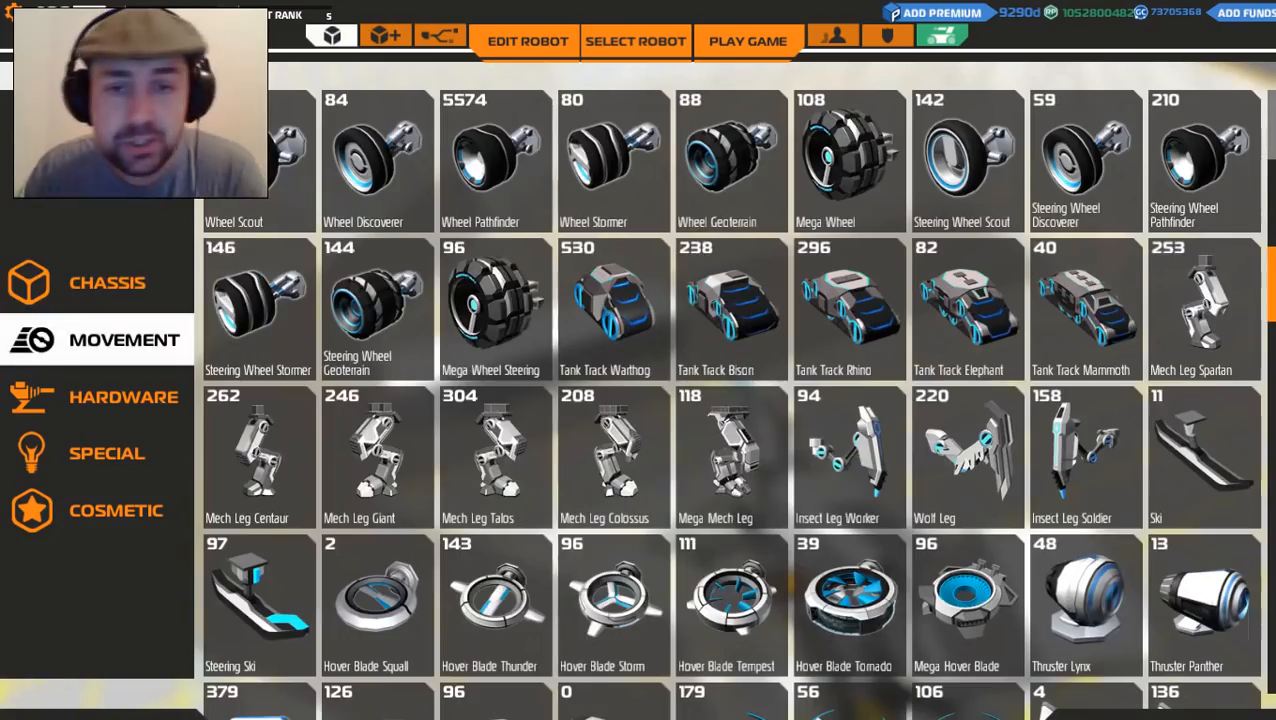
Browse the Movement and Chassis catalogues and pick a chassis block for the hull.
{"action": "left_click", "coordinate": [525, 41]}
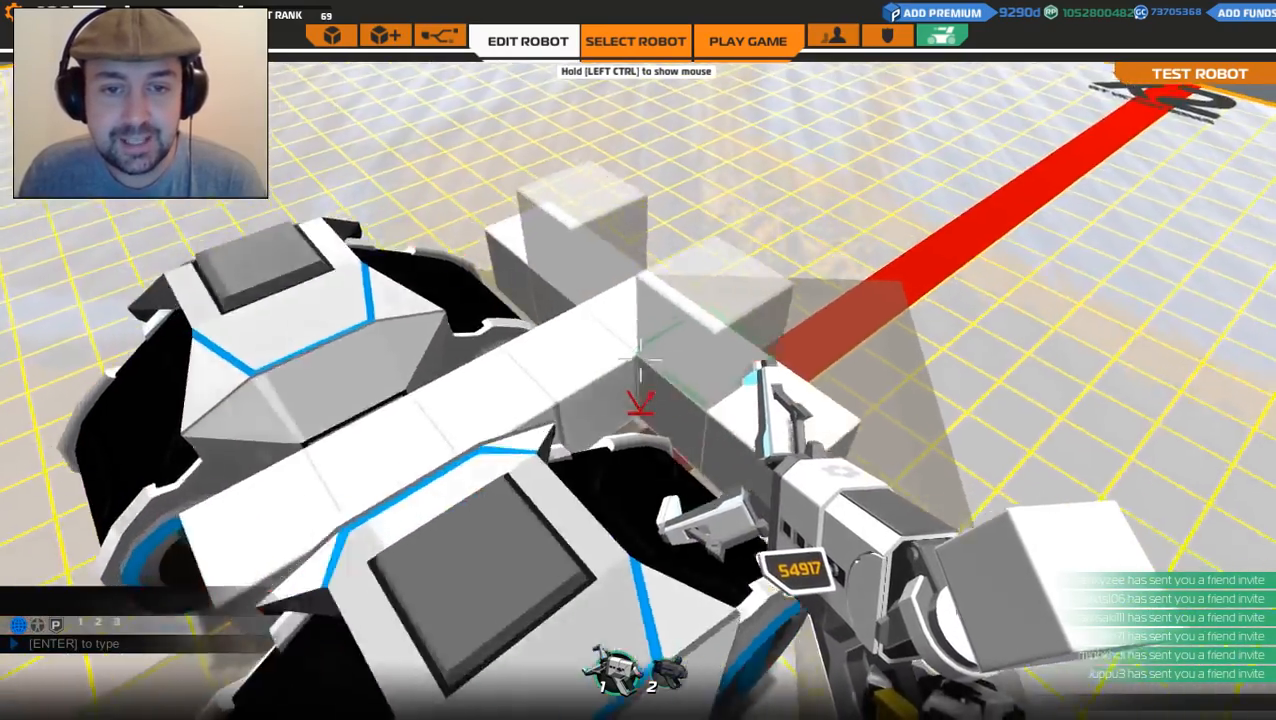
{"action": "left_click", "coordinate": [332, 37]}
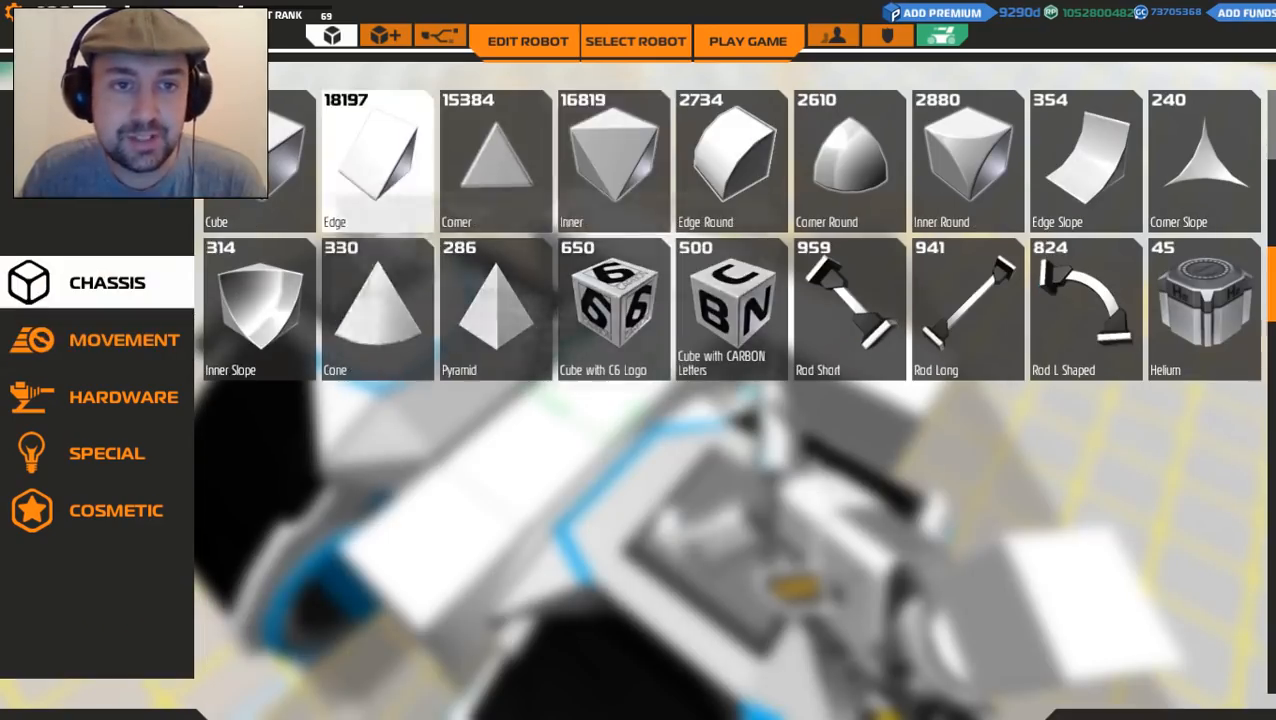
{"action": "left_click", "coordinate": [526, 41]}
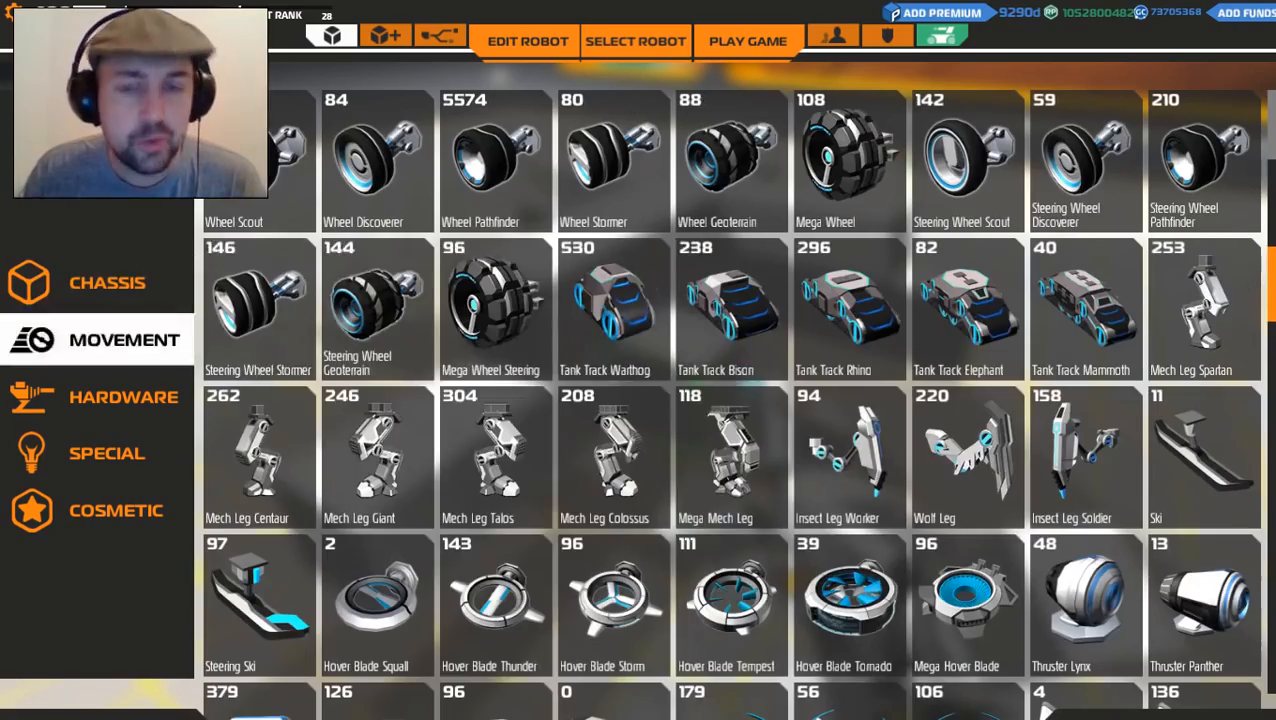
Select the Cube chassis block to fill the hull between the treads.
{"action": "left_click", "coordinate": [526, 41]}
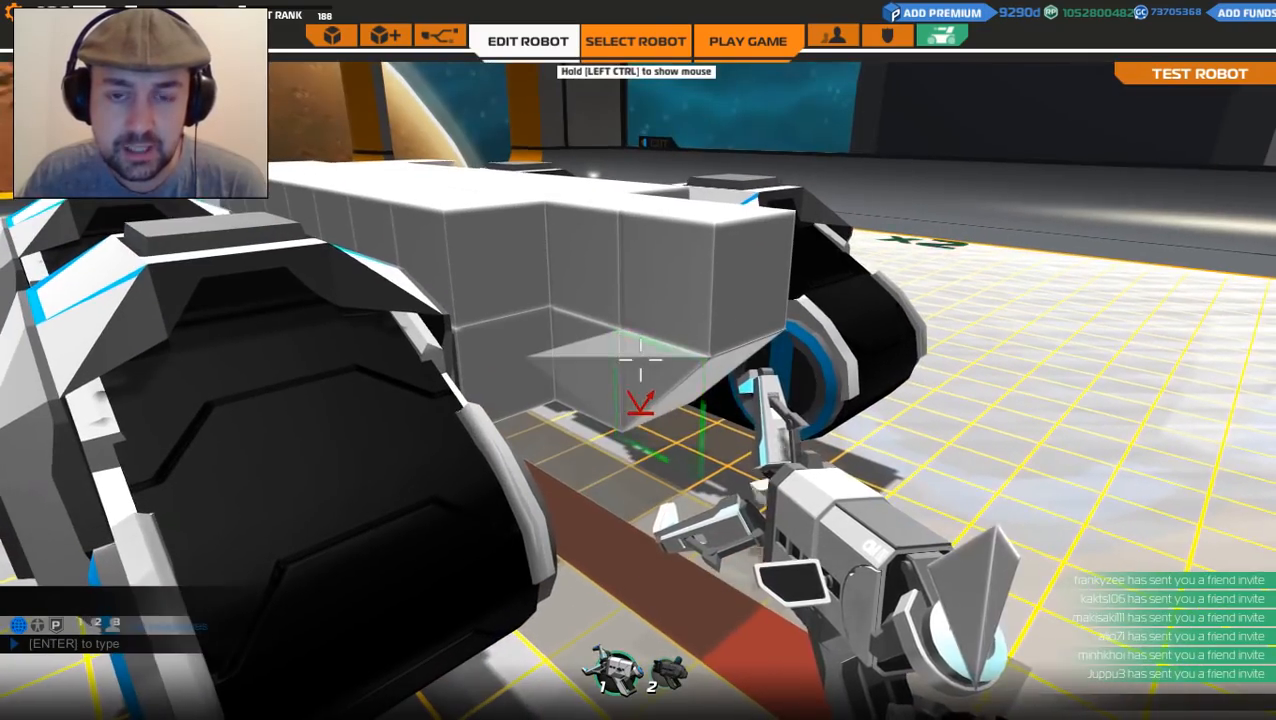
Pick the Edge prism block from the Chassis catalogue for the hull front.
{"action": "left_click", "coordinate": [335, 36]}
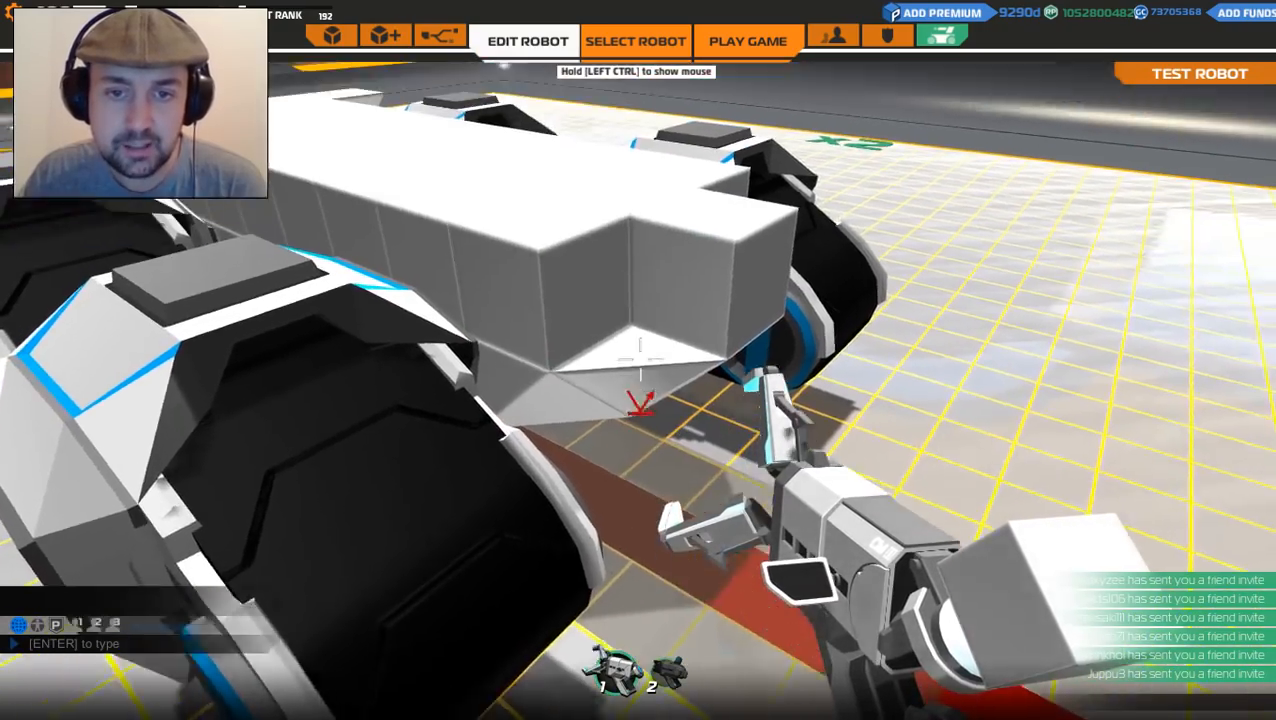
{"action": "left_click", "coordinate": [330, 37]}
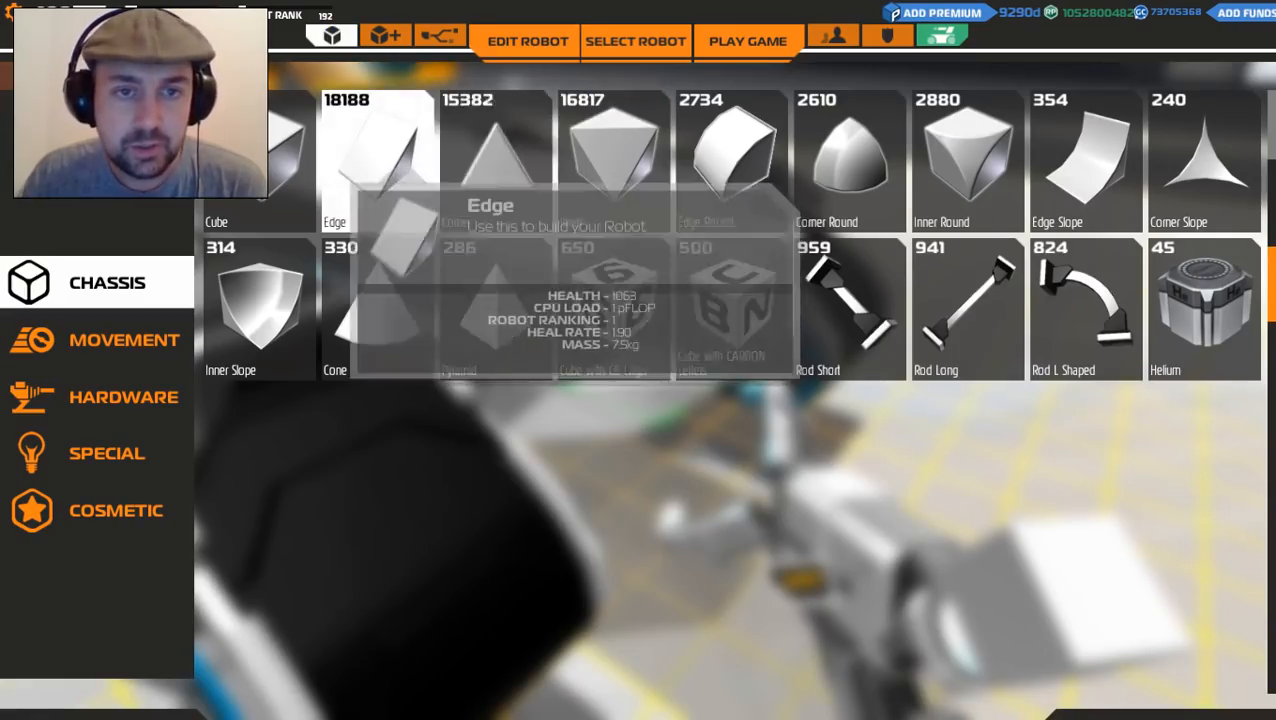
{"action": "left_click", "coordinate": [526, 41]}
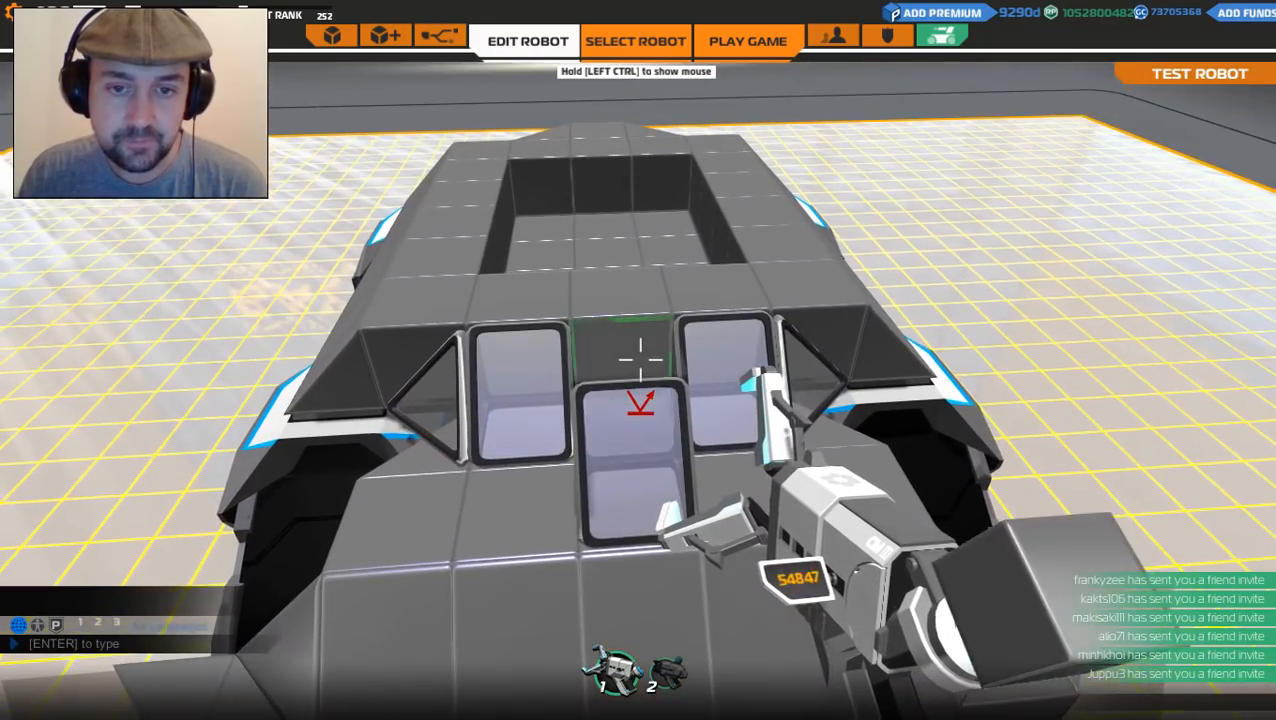
Bring up the cosmetic parts inventory showing glass blocks and holoflags.
{"action": "left_click", "coordinate": [338, 40]}
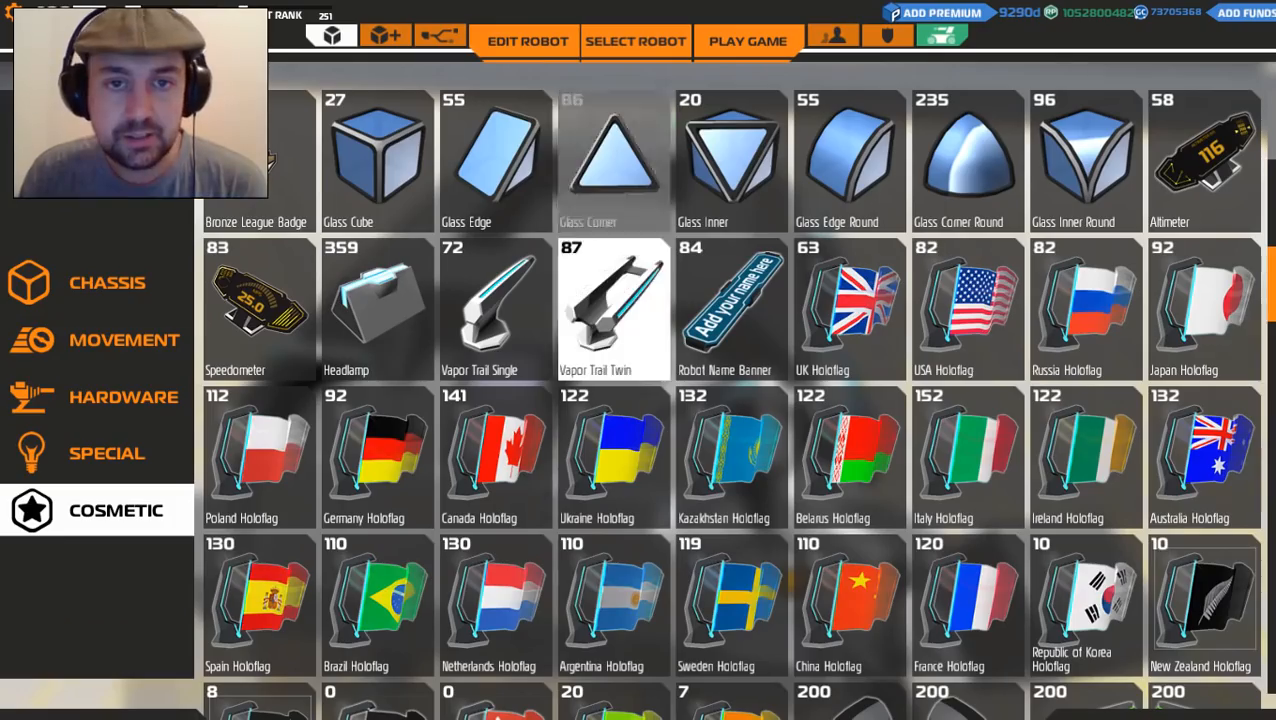
{"action": "left_click", "coordinate": [525, 41]}
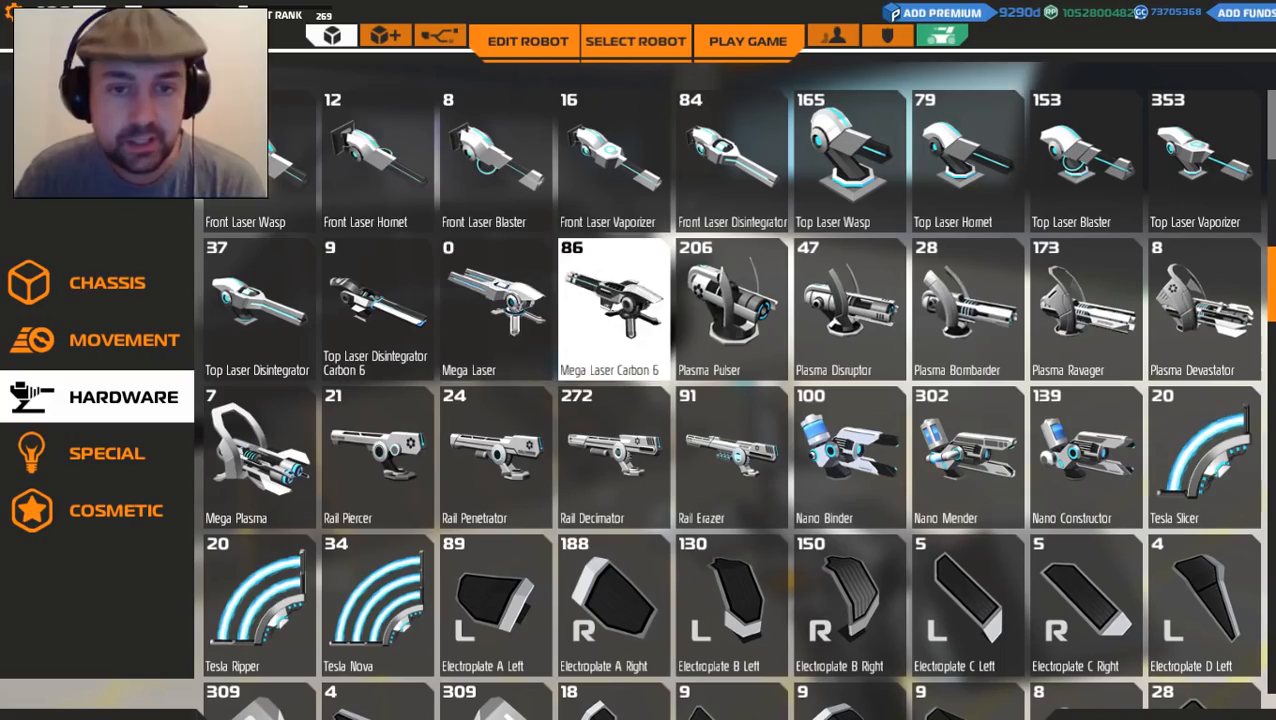
Switch to the Hardware category to view the laser weapons.
{"action": "left_click", "coordinate": [525, 40]}
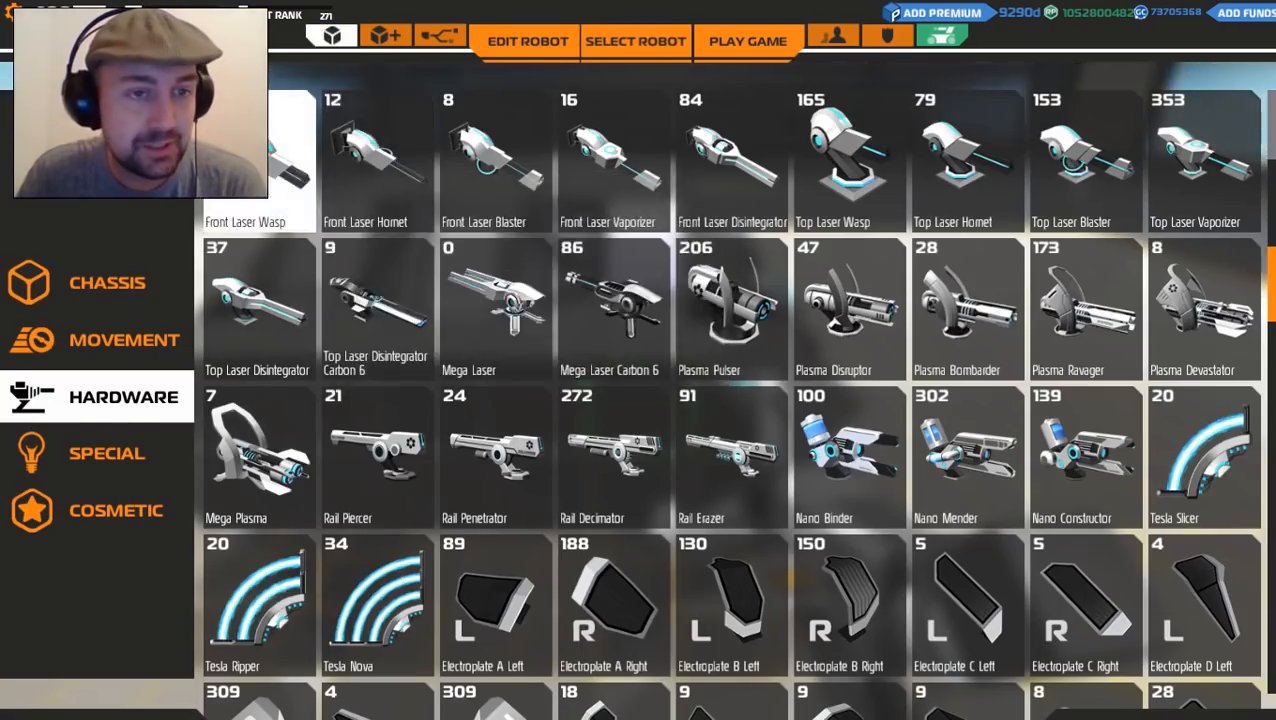
Select the Top Laser Wasp and return to the garage to place it.
{"action": "left_click", "coordinate": [526, 41]}
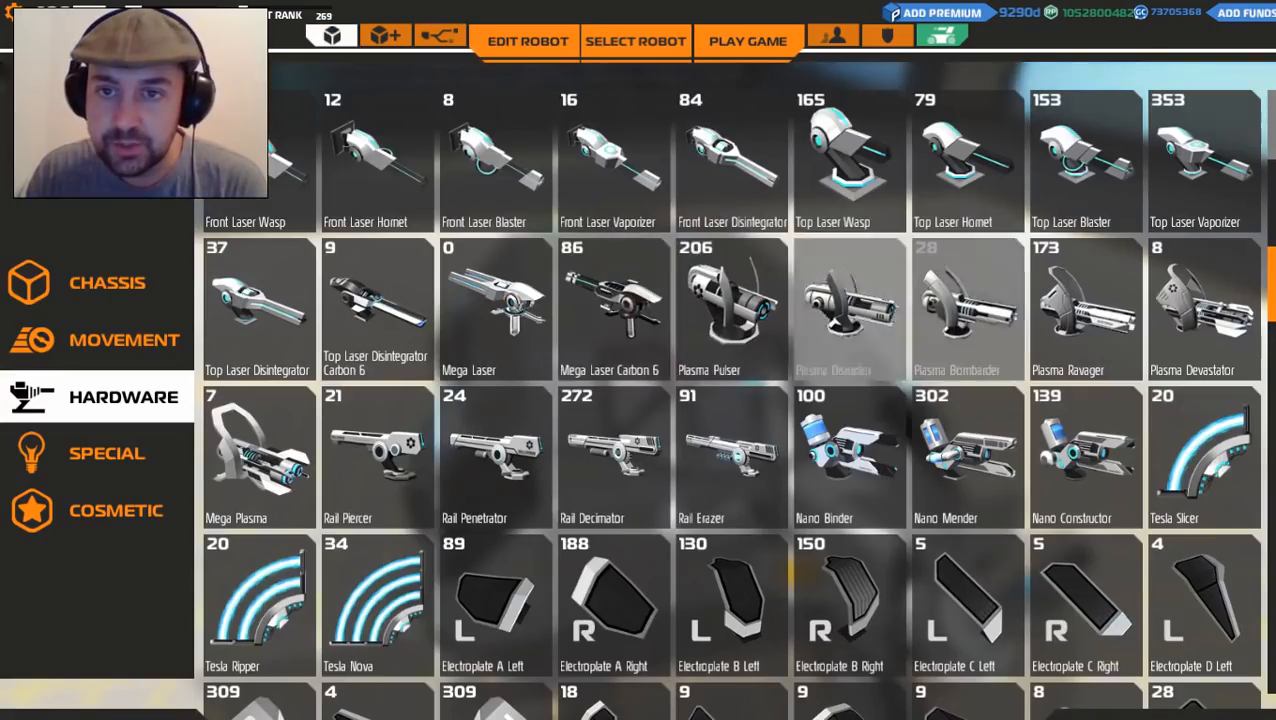
{"action": "left_click", "coordinate": [524, 41]}
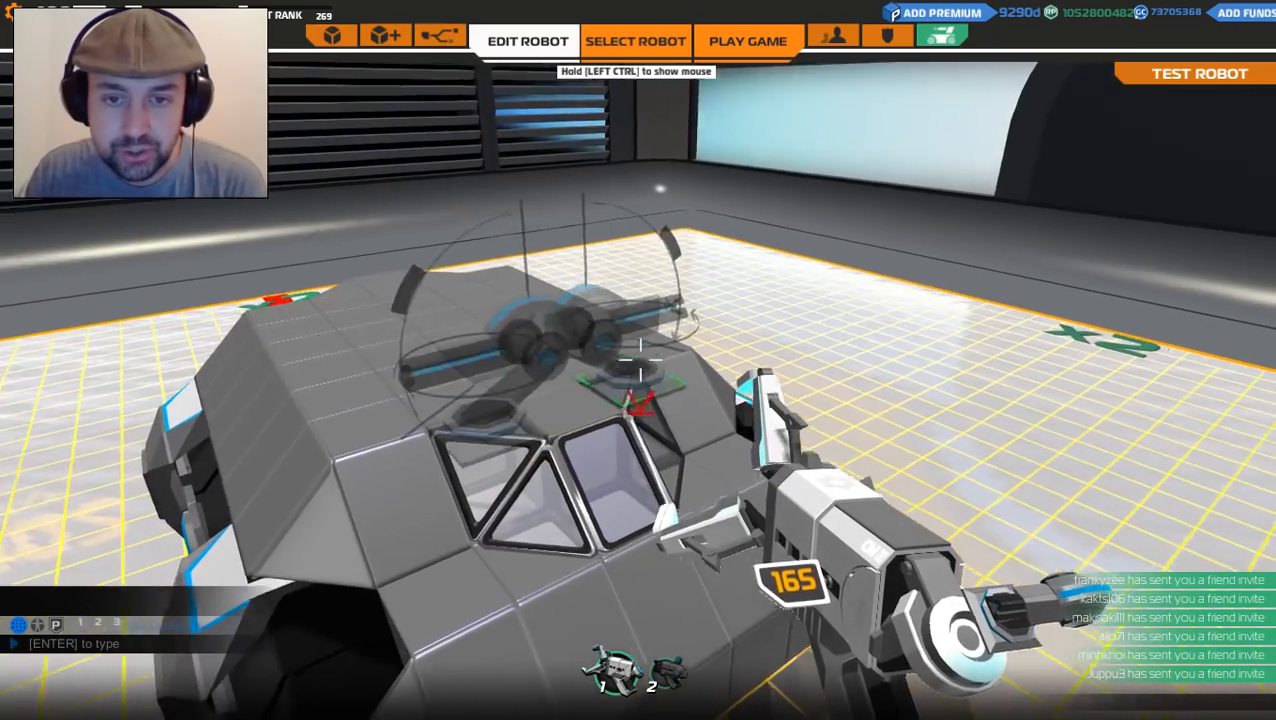